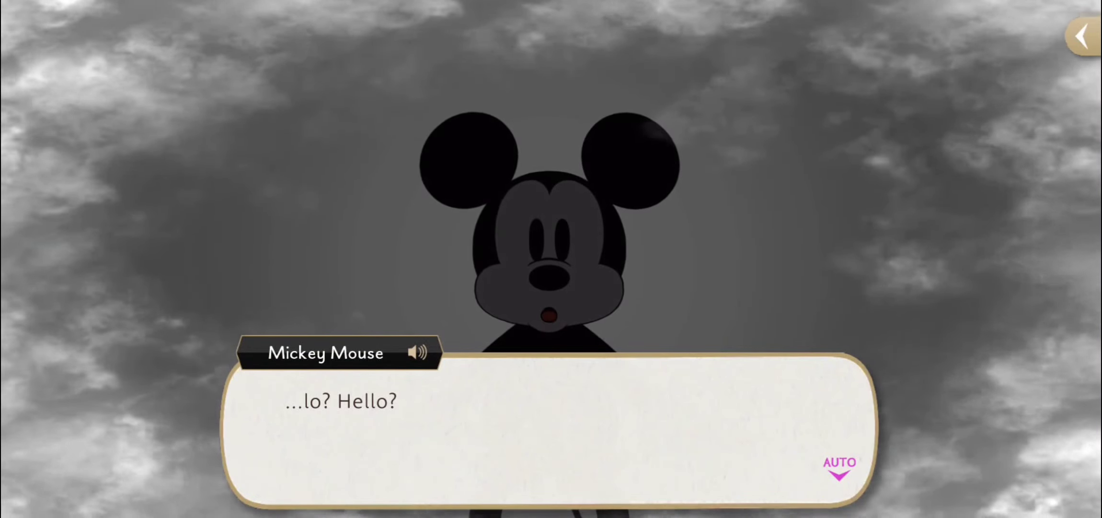
Advance past Mickey's greeting, the 'Mickey!' reply and his hazy silhouette remark.
left_click(548, 437)
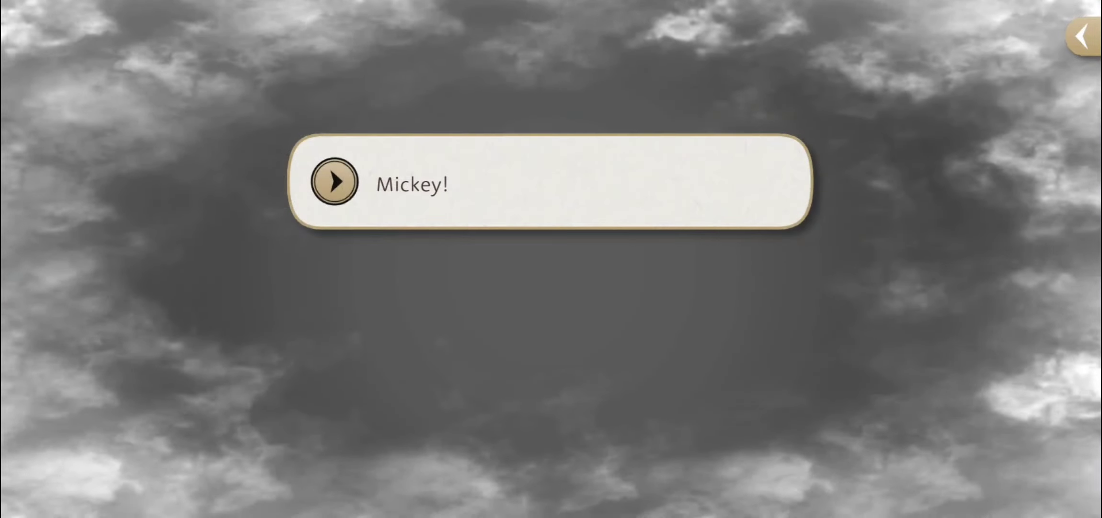
left_click(336, 188)
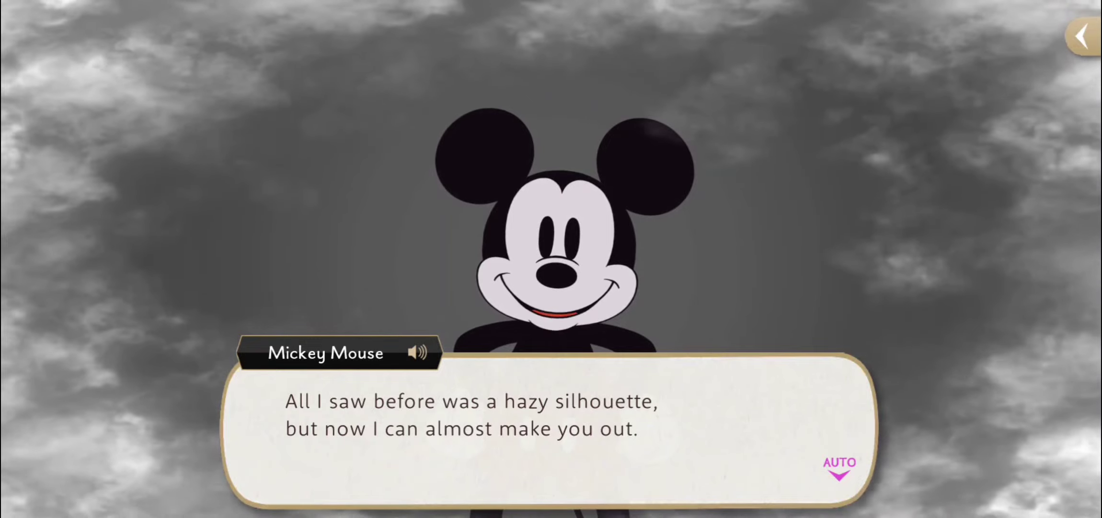
left_click(548, 436)
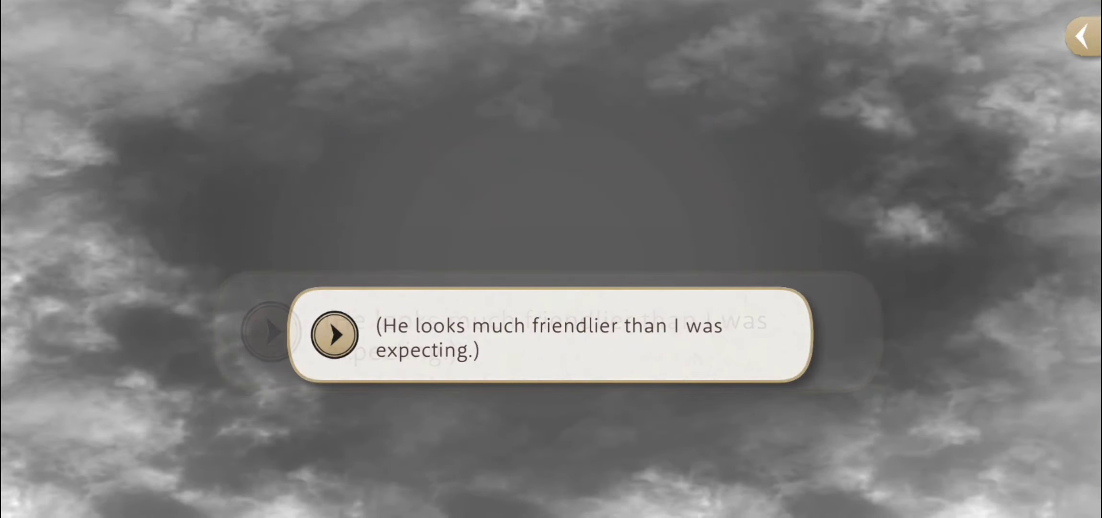
Advance past the friendlier-than-expected thought and Mickey's cards and dancing gloves line.
left_click(335, 335)
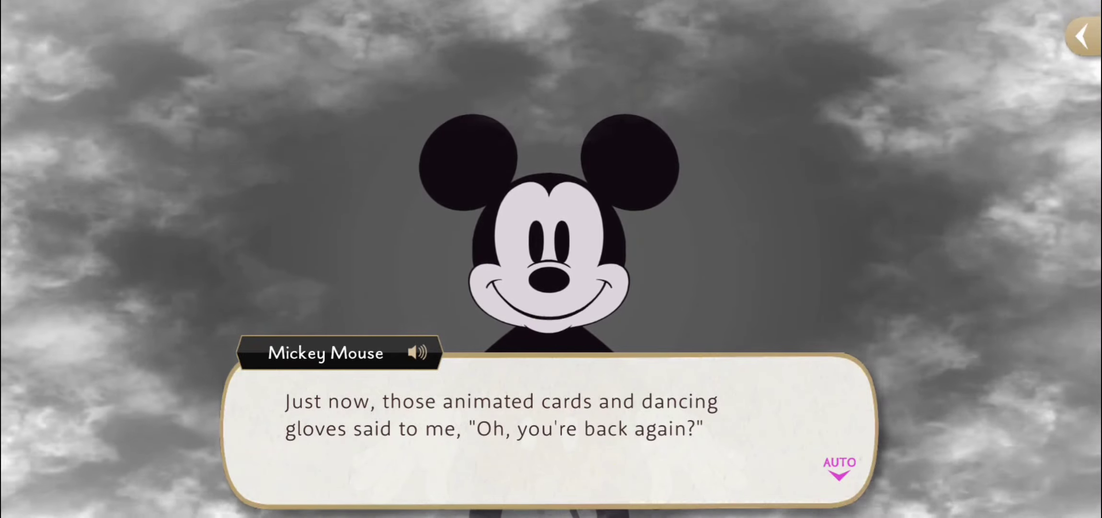
left_click(520, 427)
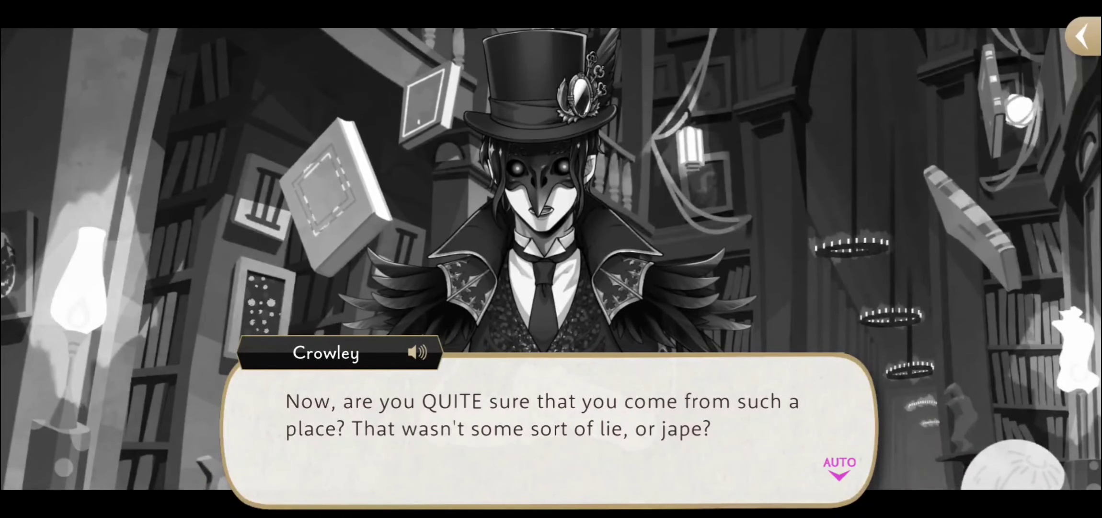
Advance Crowley's library questioning about the player's origins to his next line.
left_click(548, 434)
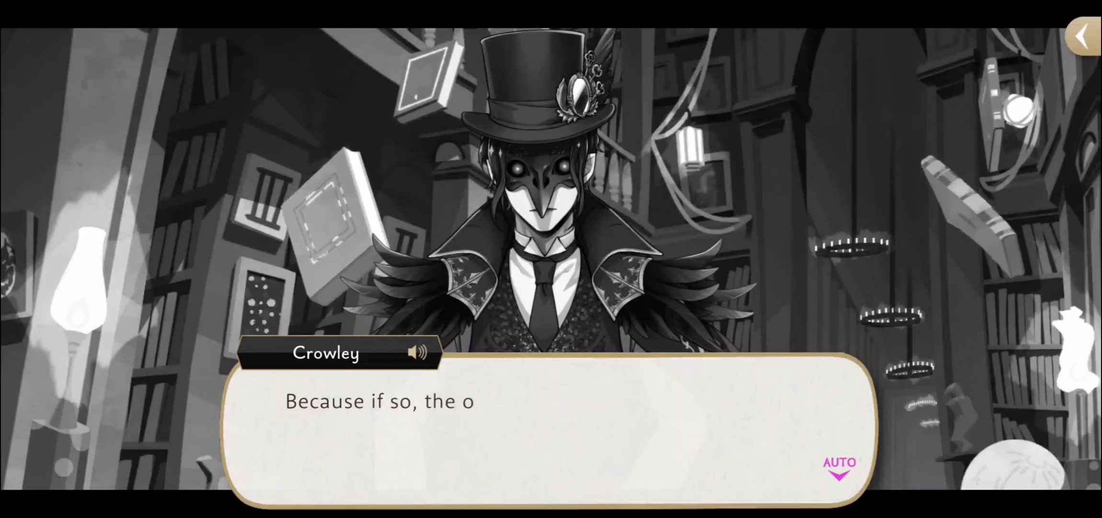